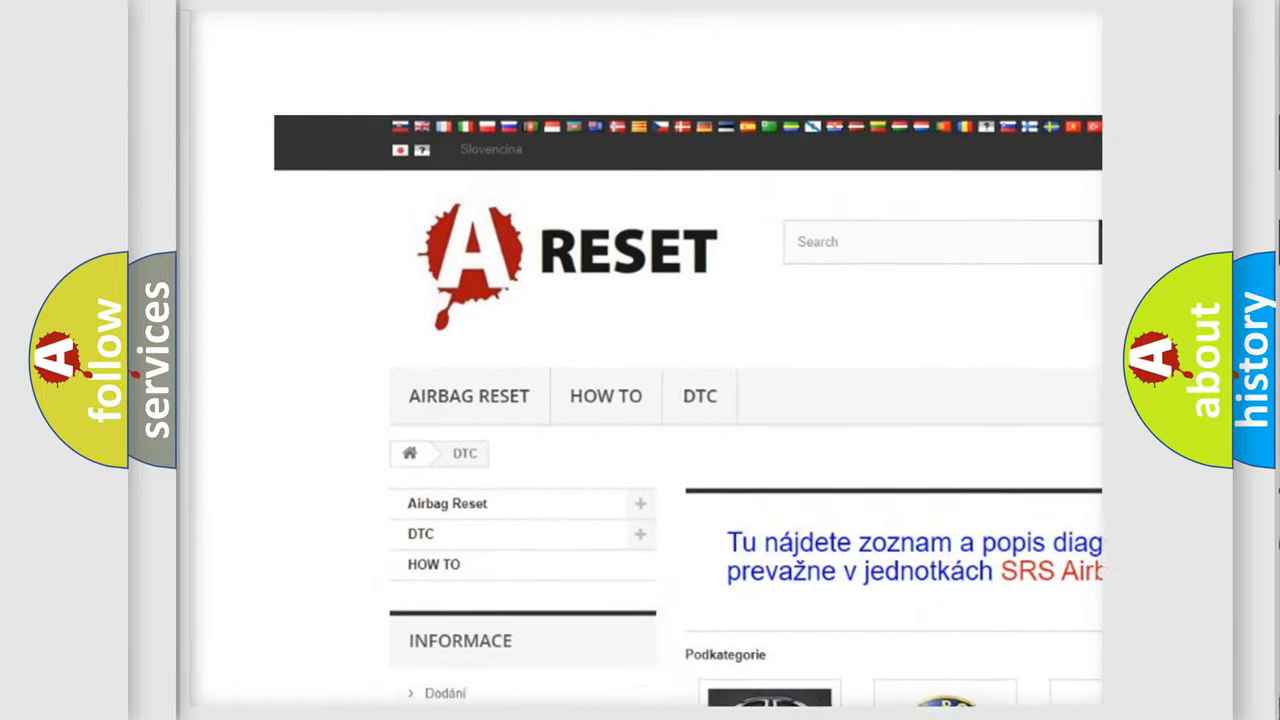
Open the Ford tile among the DTC brands and browse its diagnostic code list
scroll(down, 3)
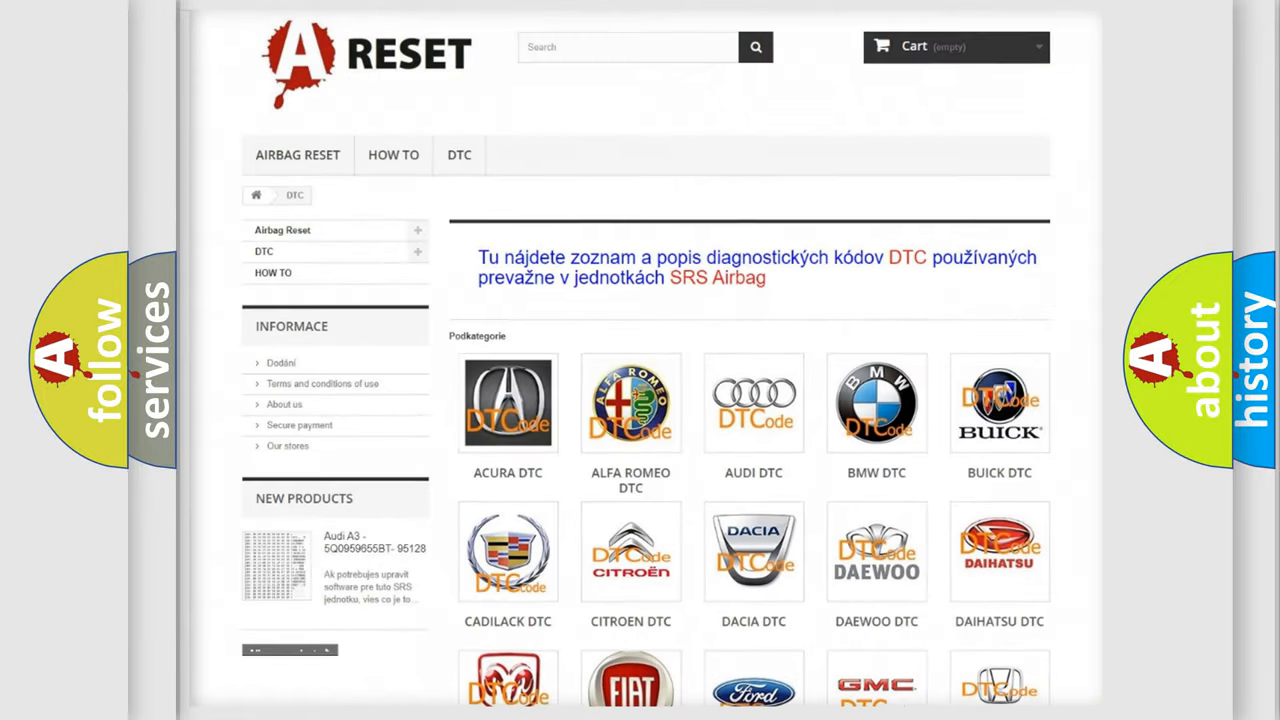
scroll(down, 3)
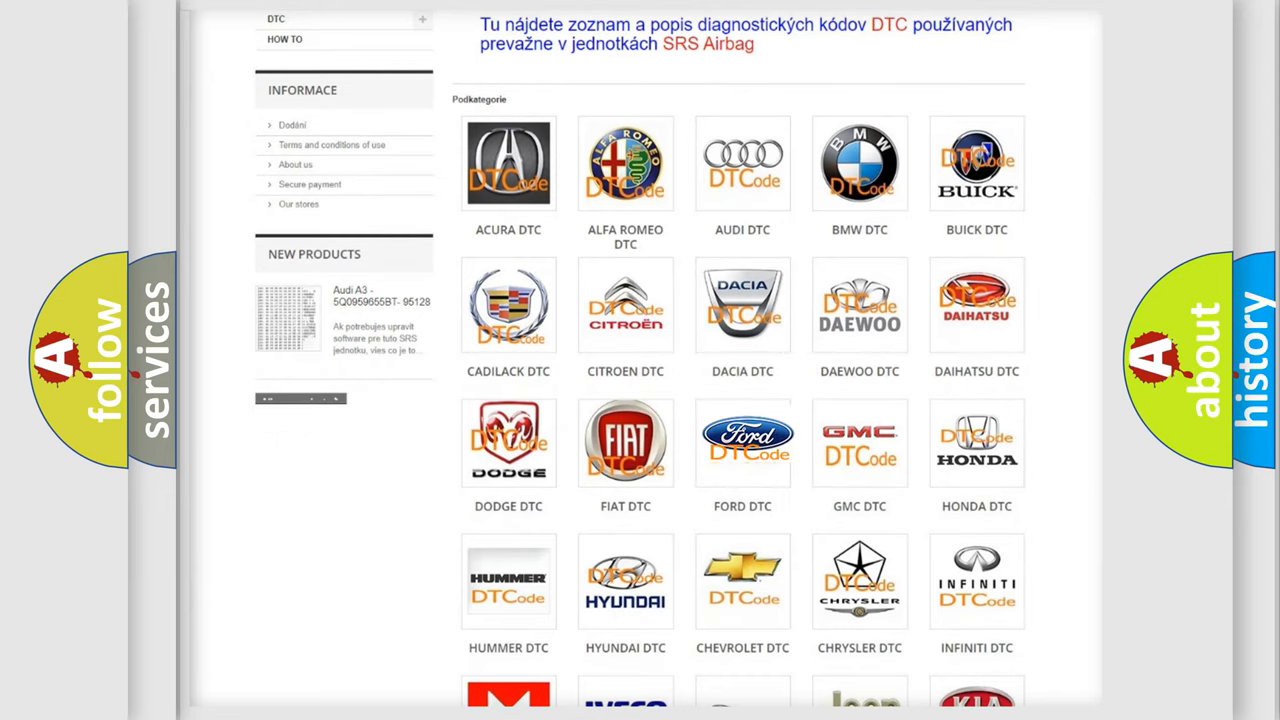
click(742, 442)
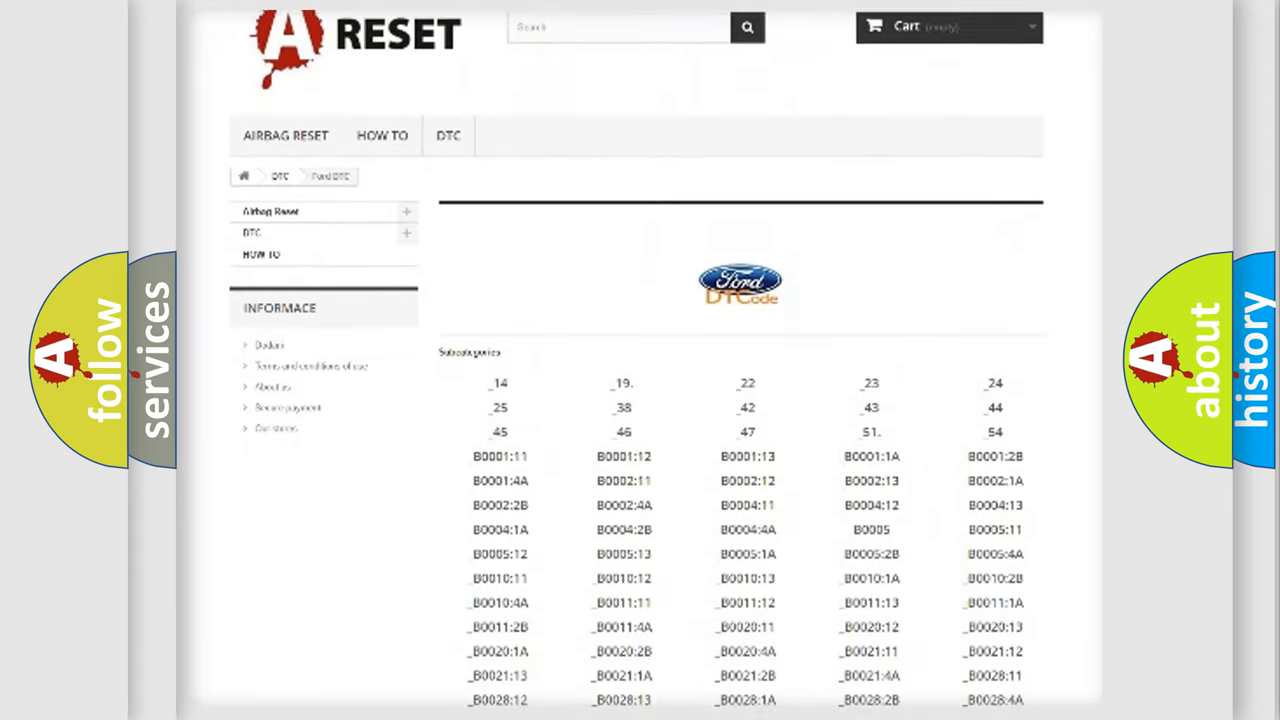
scroll(down, 3)
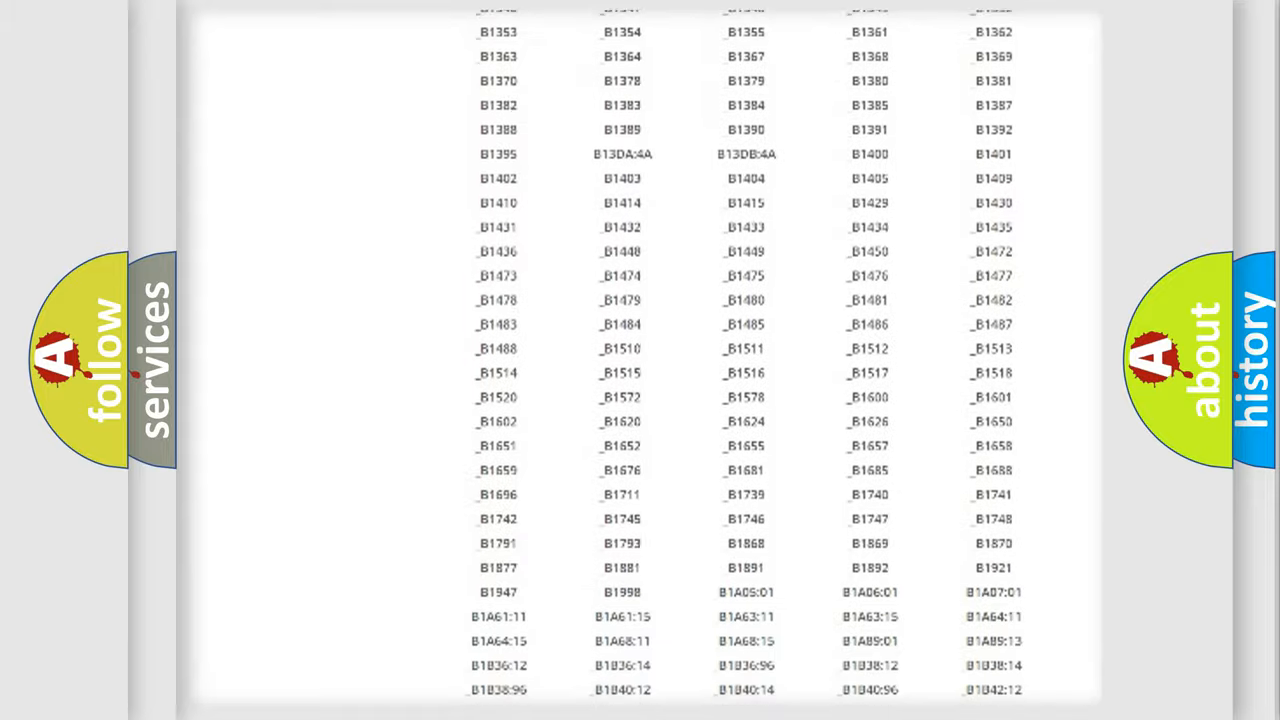
scroll(up, 3)
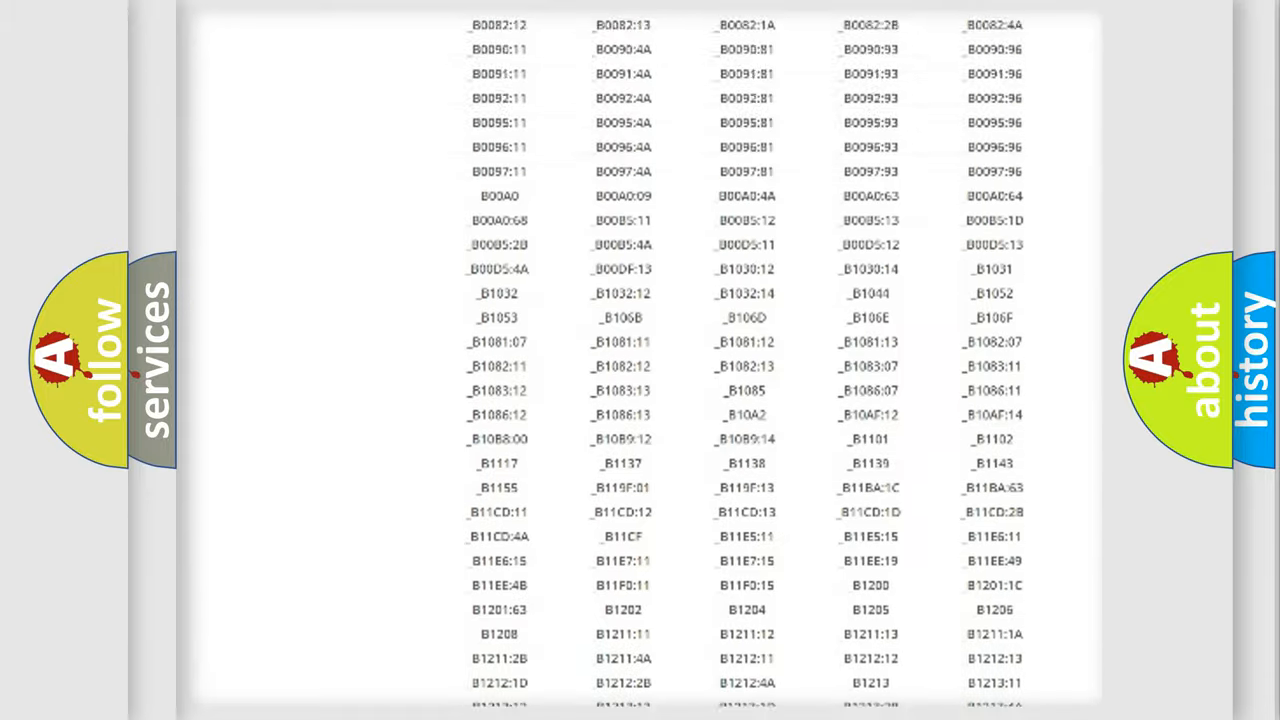